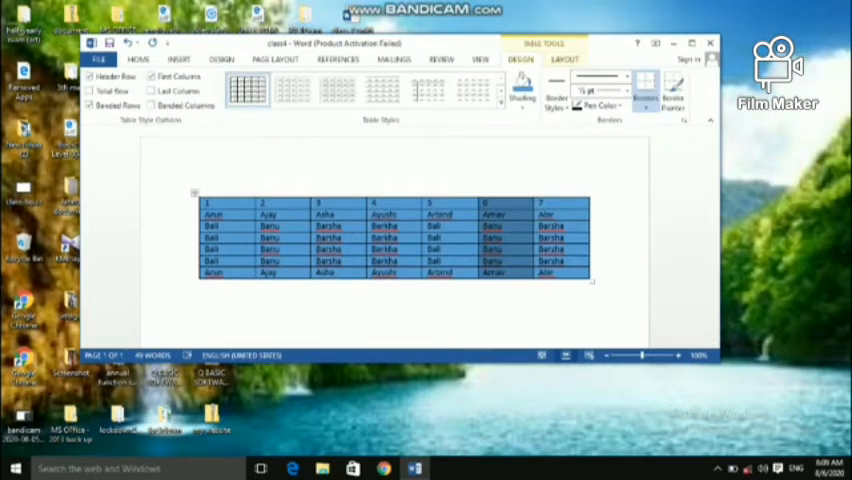
Step: Show the Table Tools Layout tab for the blue seven-column name table
left_click(561, 61)
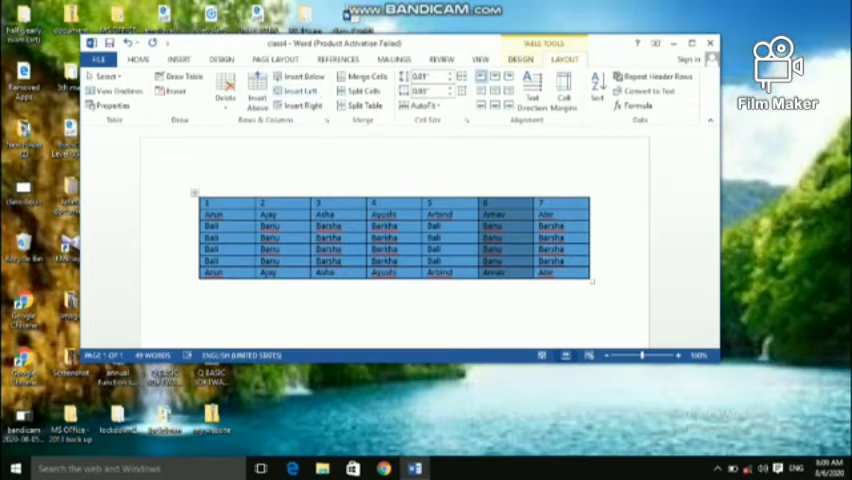
mouse_move(226, 95)
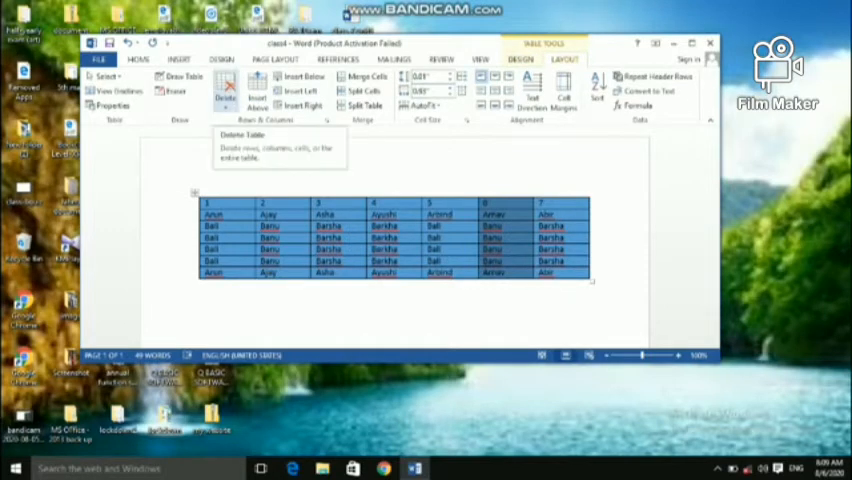
mouse_move(251, 95)
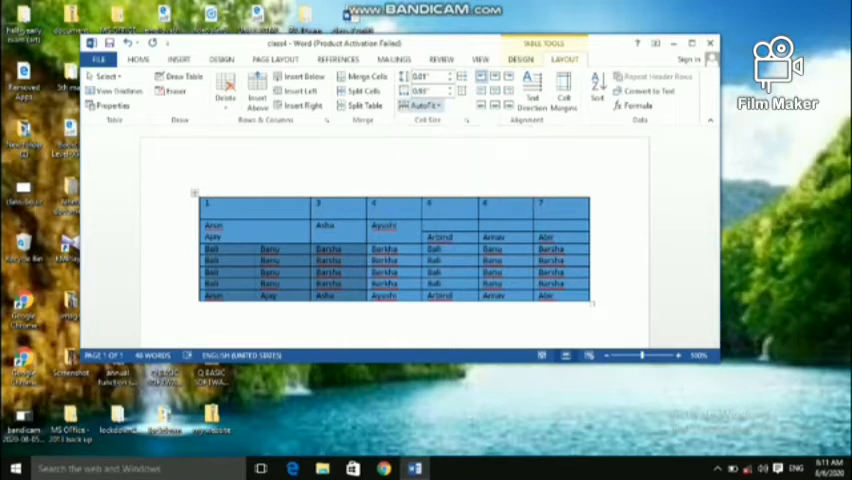
Step: Open the AutoFit menu in the Cell Size group for the merged name table
left_click(422, 106)
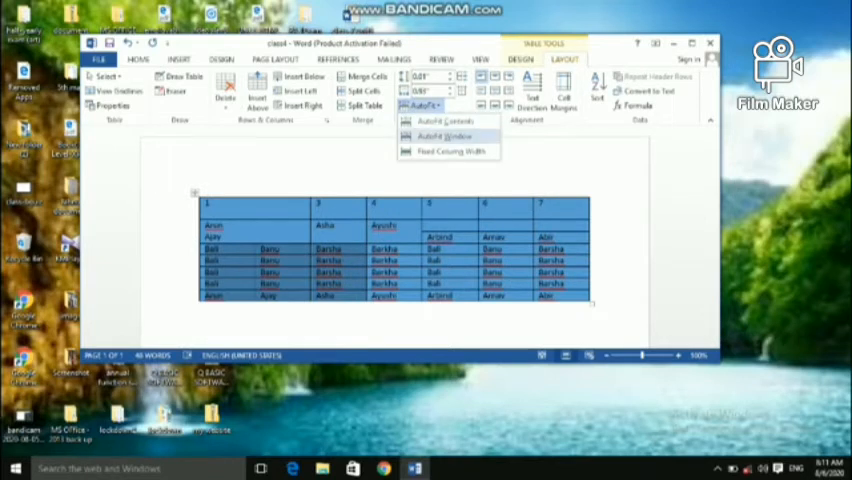